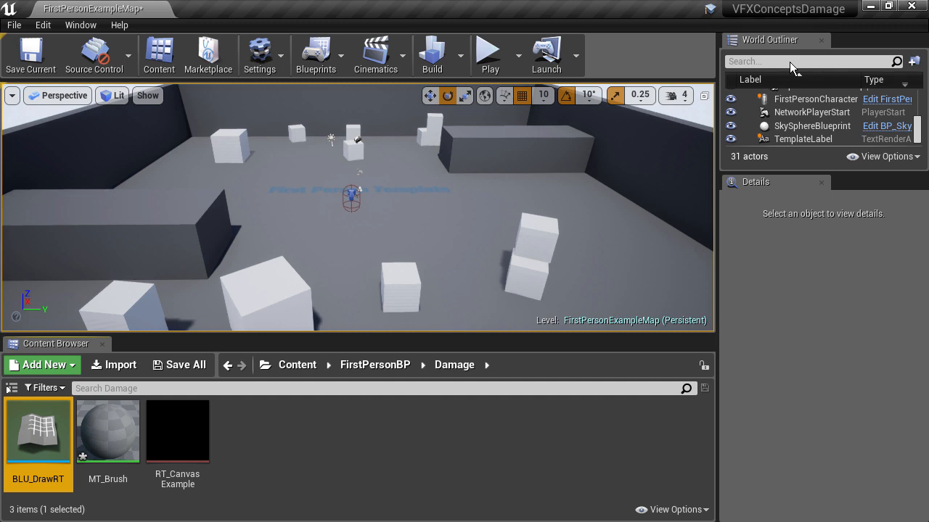
Step: Open the BLU_DrawRT utility's context menu in the Damage folder of the Content Browser
right_click(37, 431)
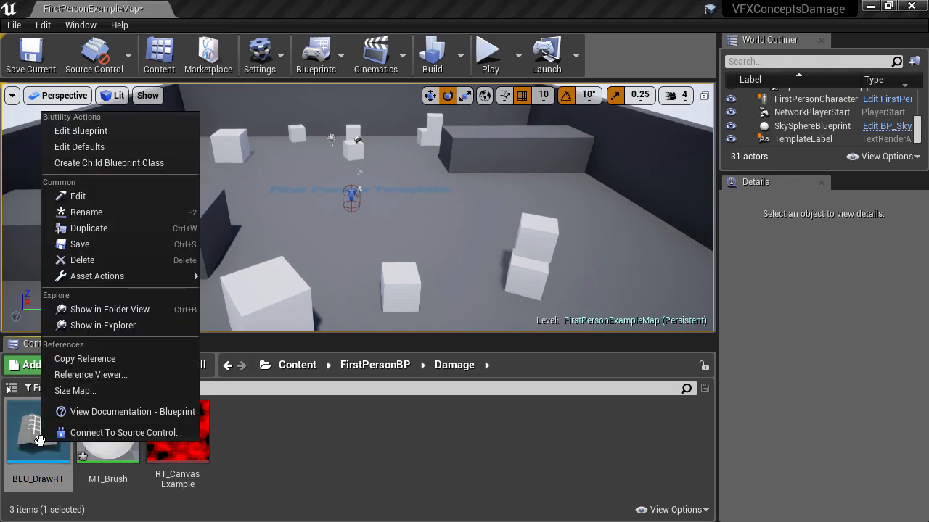
Step: Add a ClearRT function whose Clear Render Target 2D node targets RT_CanvasExample
left_click(81, 131)
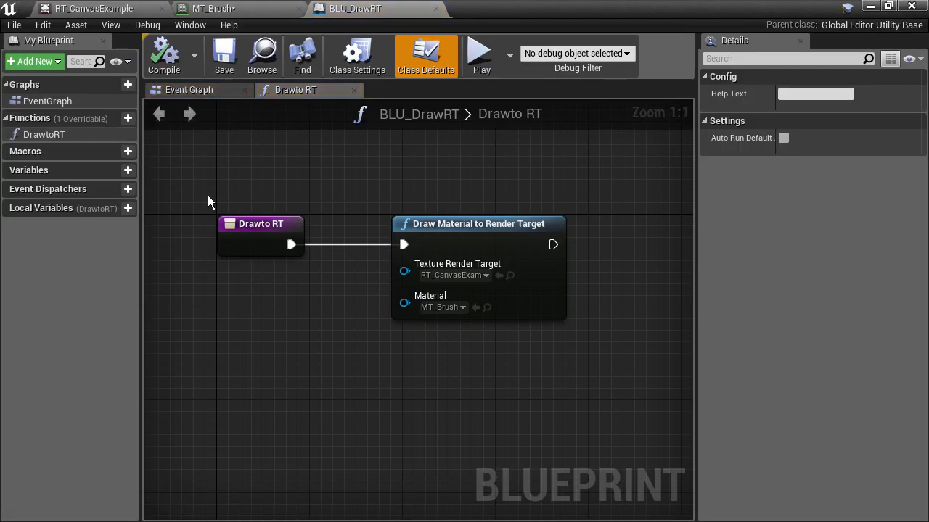
left_click(128, 119)
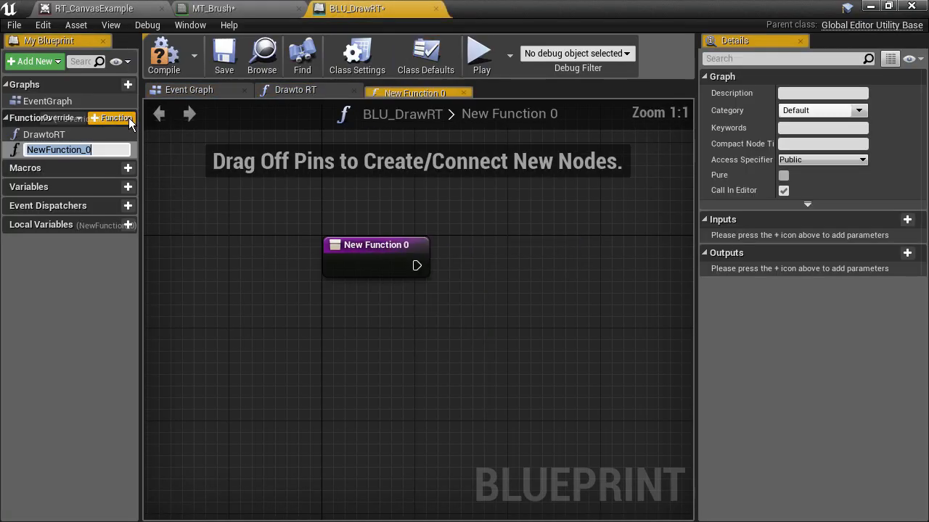
type("ClearRT")
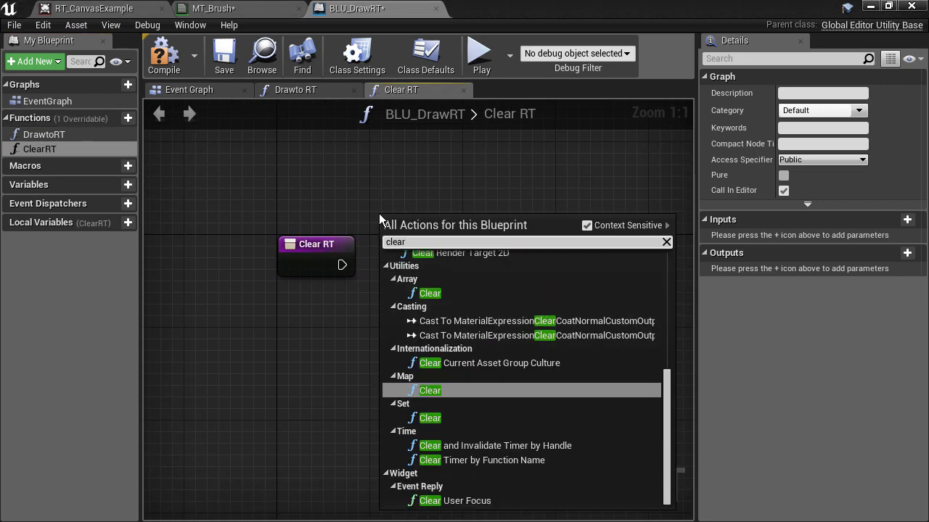
left_click(471, 252)
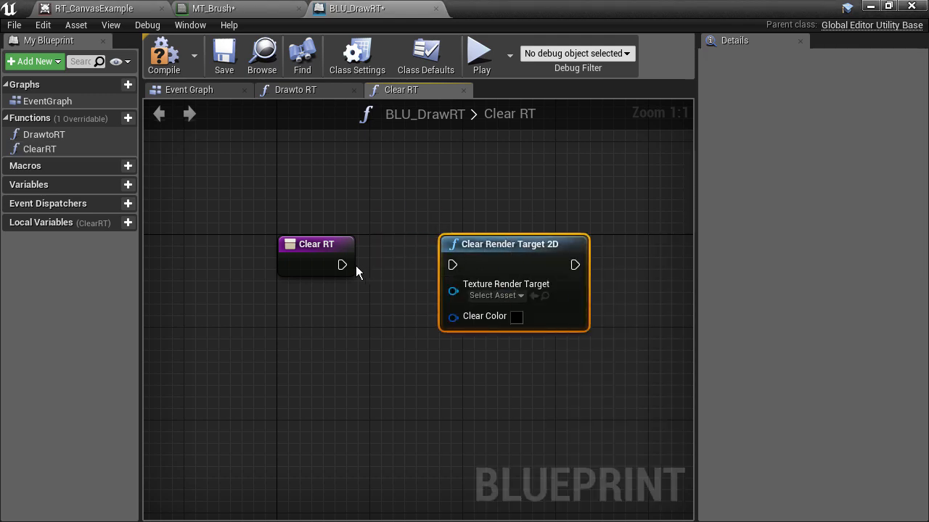
left_click_drag(342, 264, 452, 264)
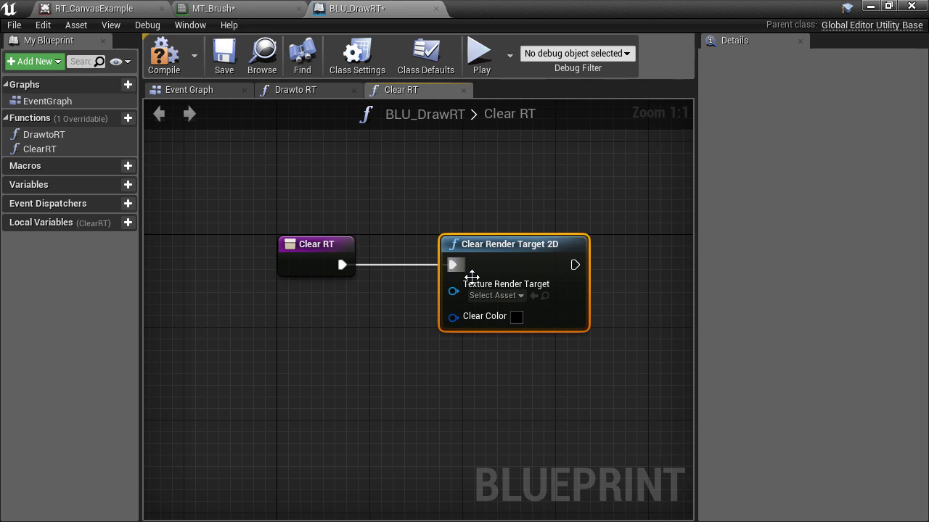
left_click(495, 295)
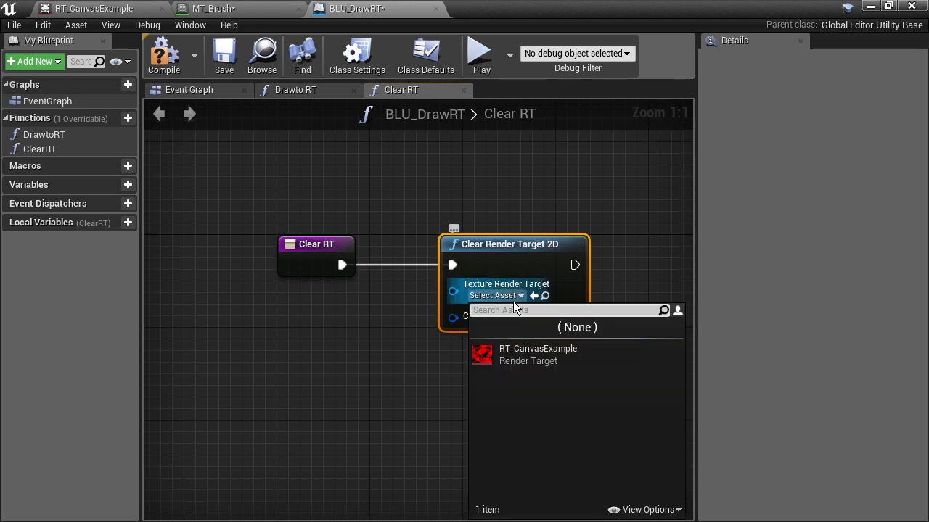
left_click(537, 354)
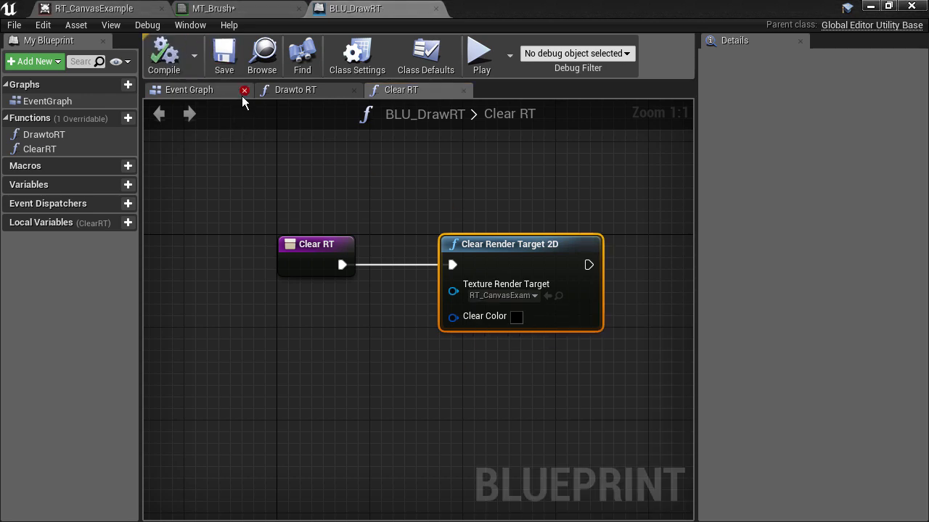
Step: Run BLU_DrawRT's Clear RT and check that RT_CanvasExample turned black
left_click(210, 8)
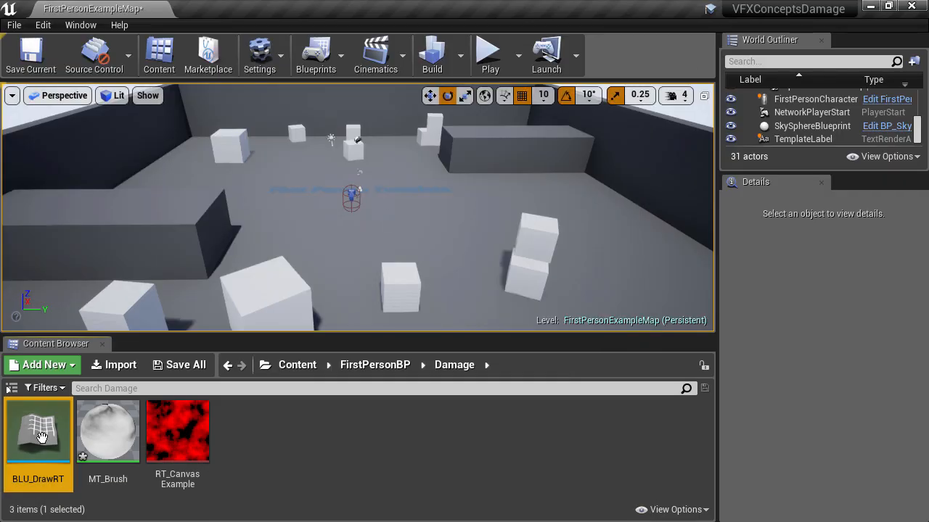
double_click(38, 432)
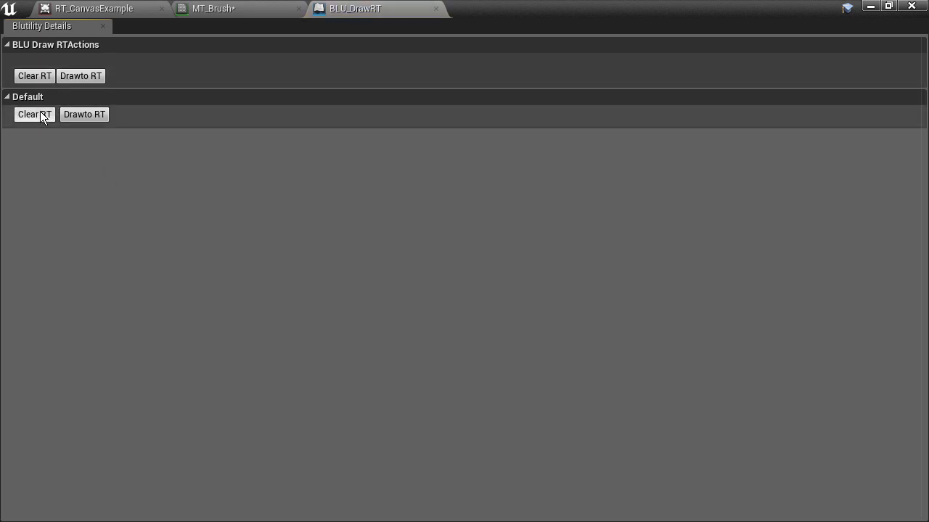
left_click(93, 8)
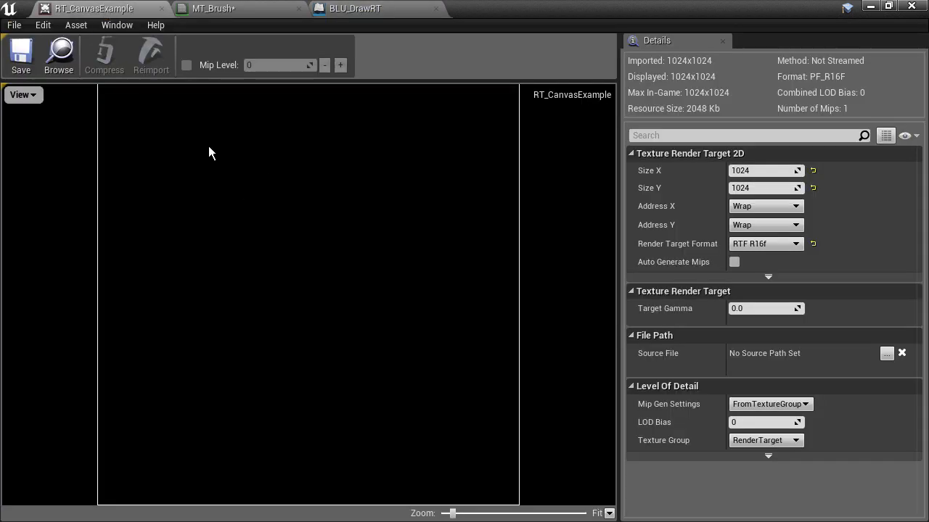
mouse_move(232, 113)
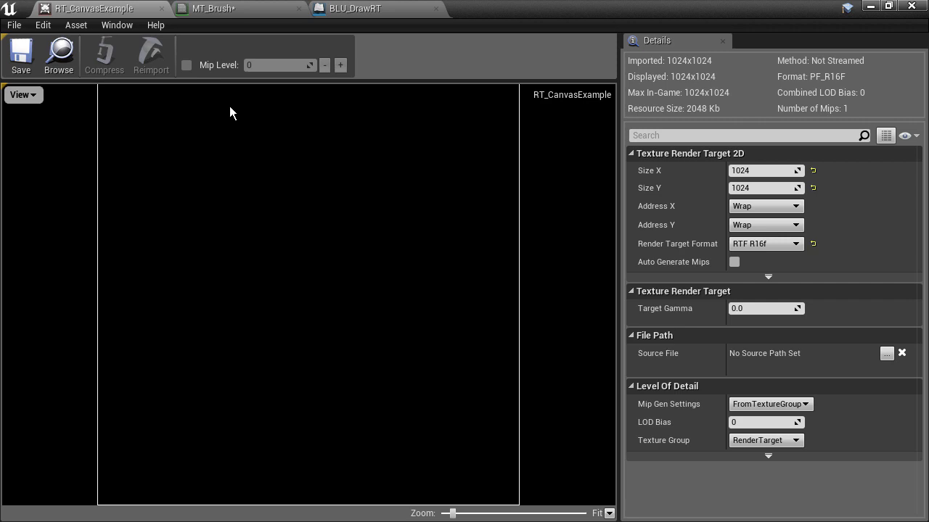
Step: Draw the MT_Brush noise pattern into RT_CanvasExample and view the result
left_click(356, 9)
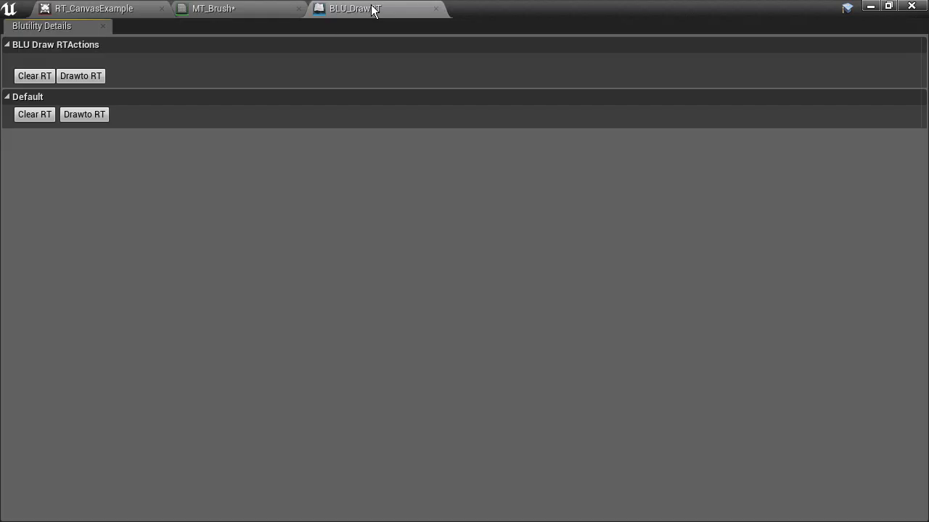
left_click(211, 8)
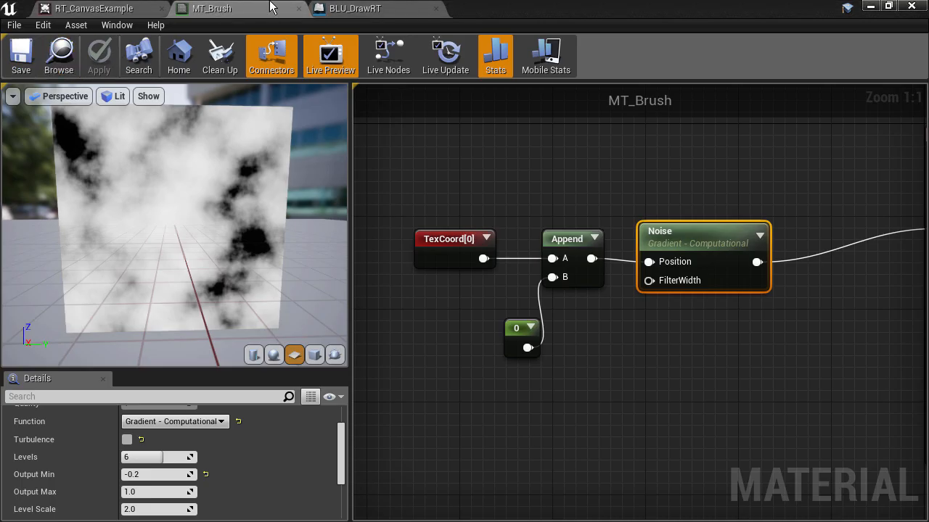
left_click(376, 8)
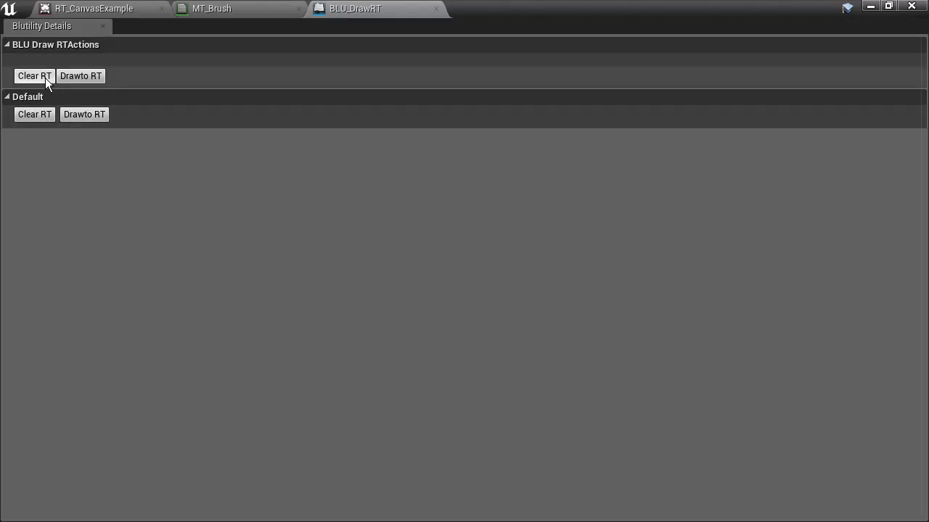
left_click(94, 8)
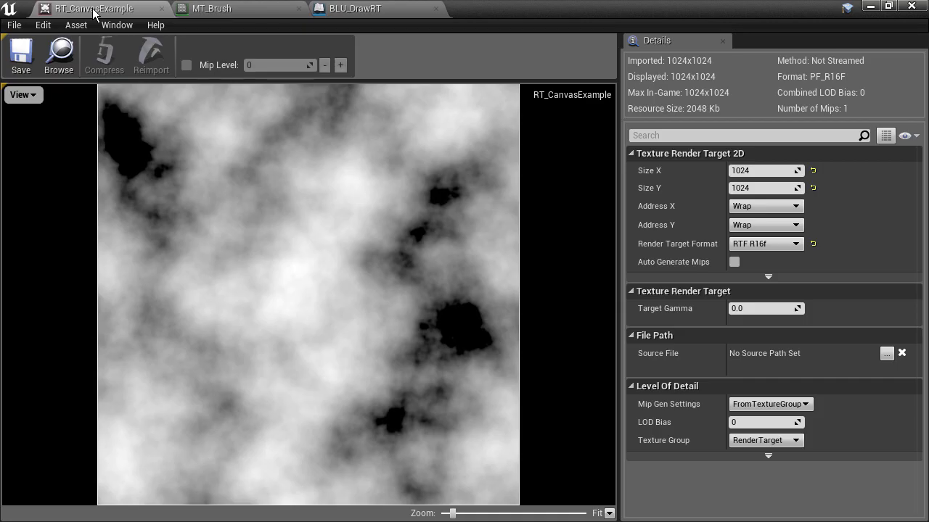
mouse_move(383, 299)
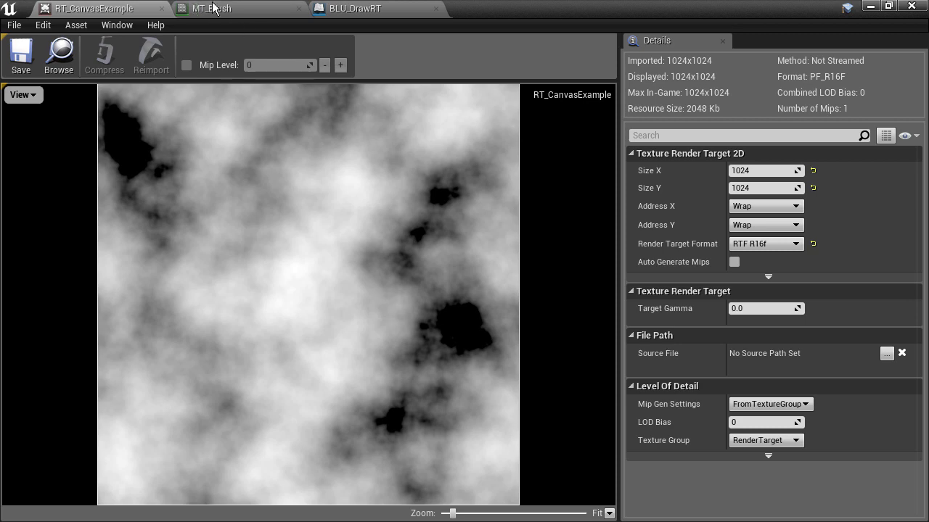
Step: Add a Texture Sample node to MT_Brush that uses T_Explosion_SubUV
left_click(213, 9)
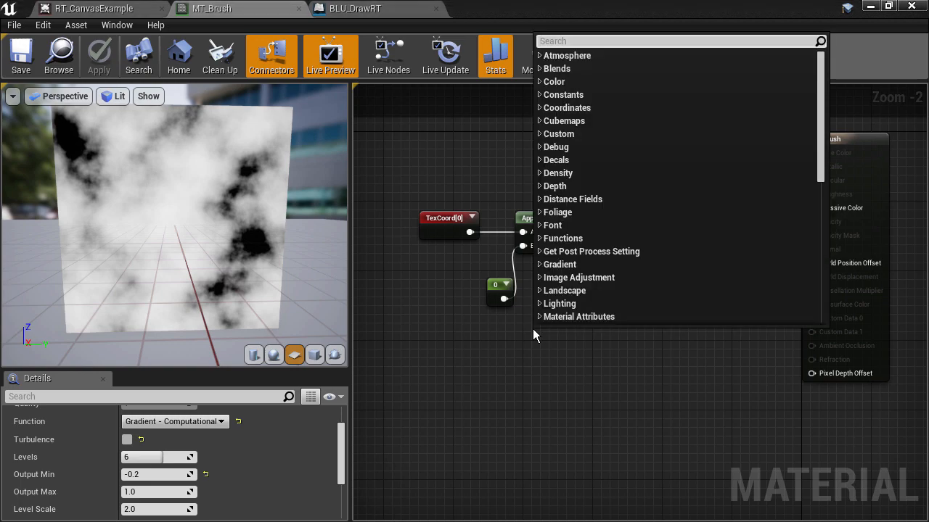
type("textures")
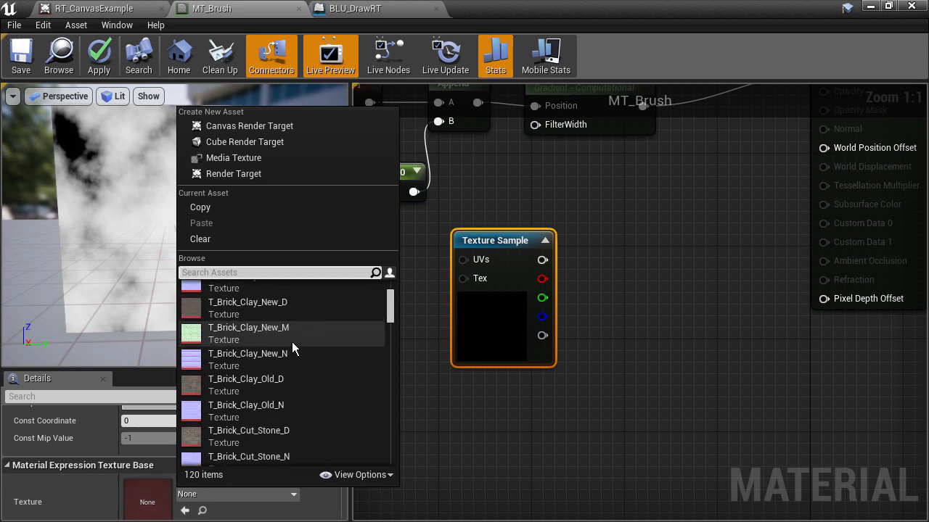
scroll("down", 3)
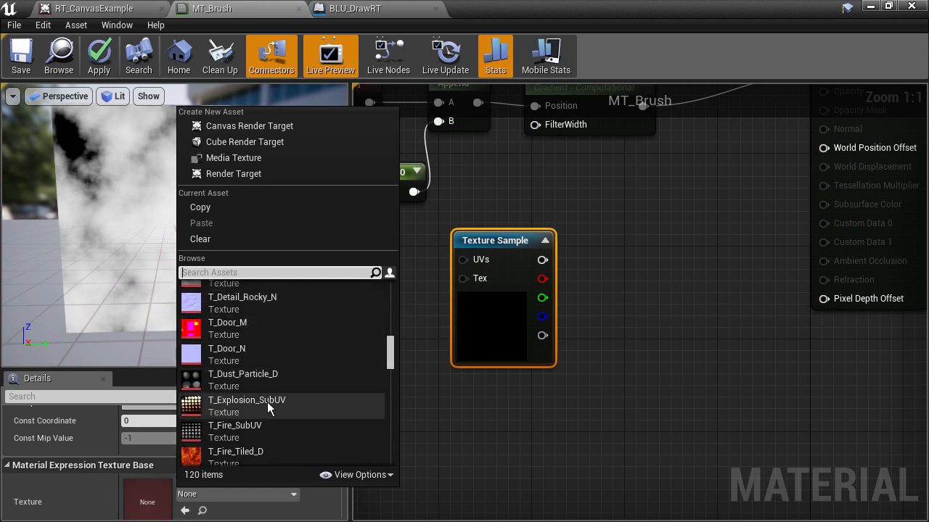
type("T_E")
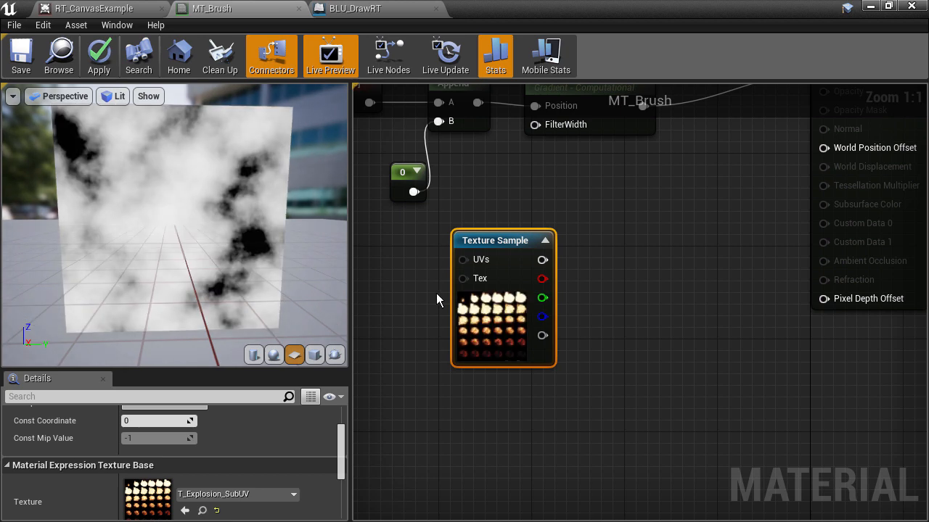
mouse_move(444, 324)
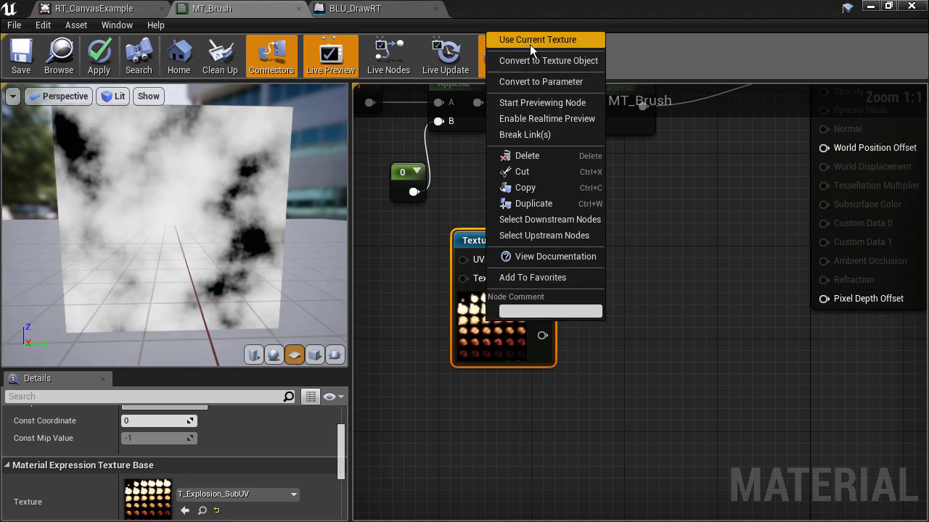
left_click(541, 102)
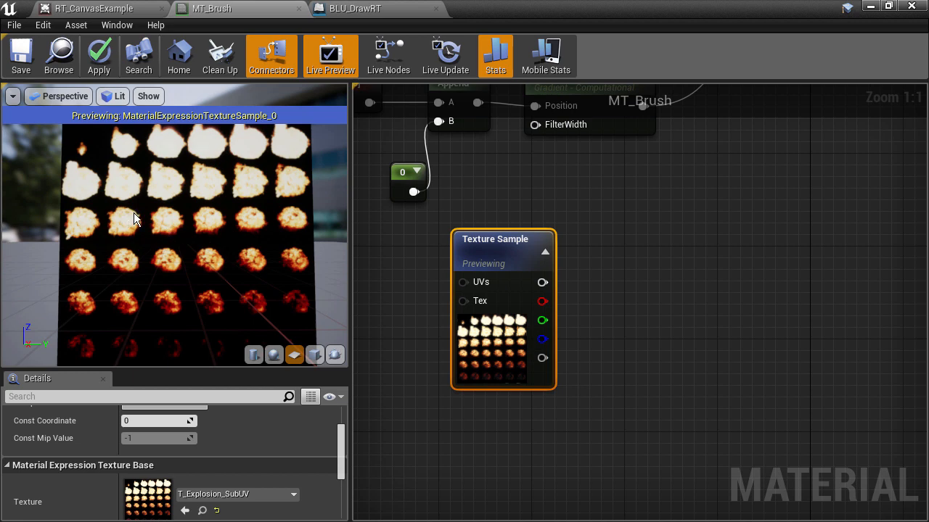
mouse_move(107, 151)
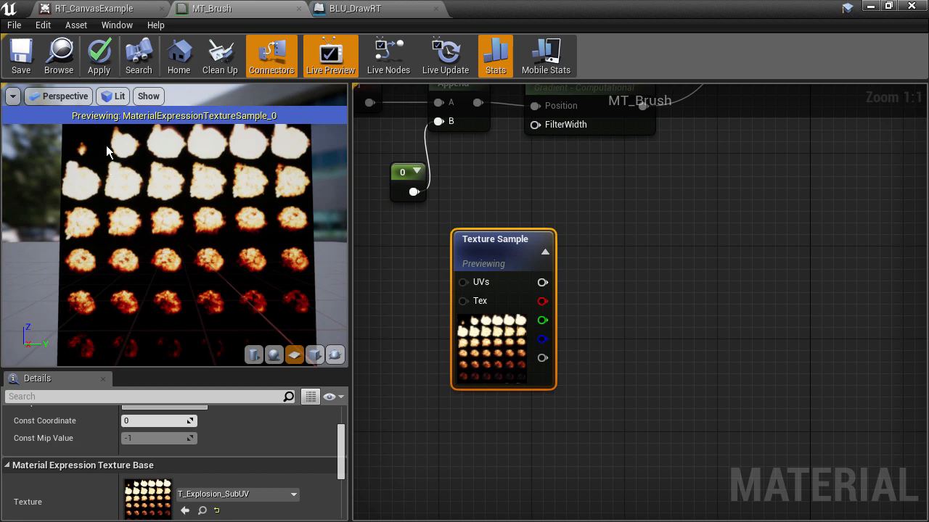
mouse_move(93, 207)
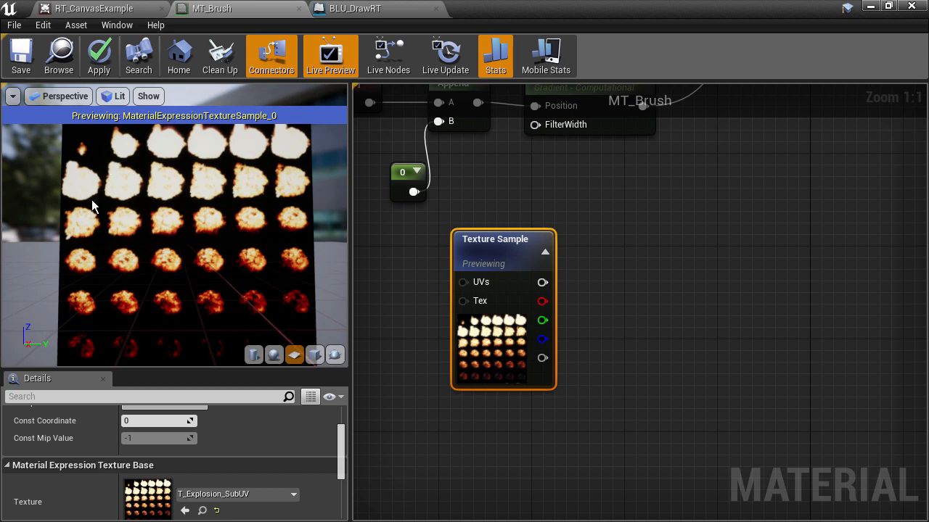
mouse_move(702, 346)
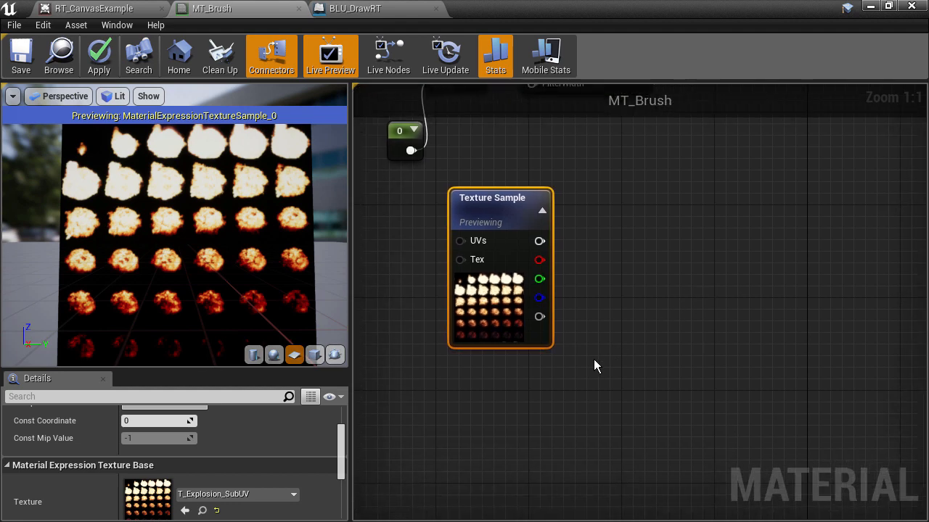
mouse_move(548, 406)
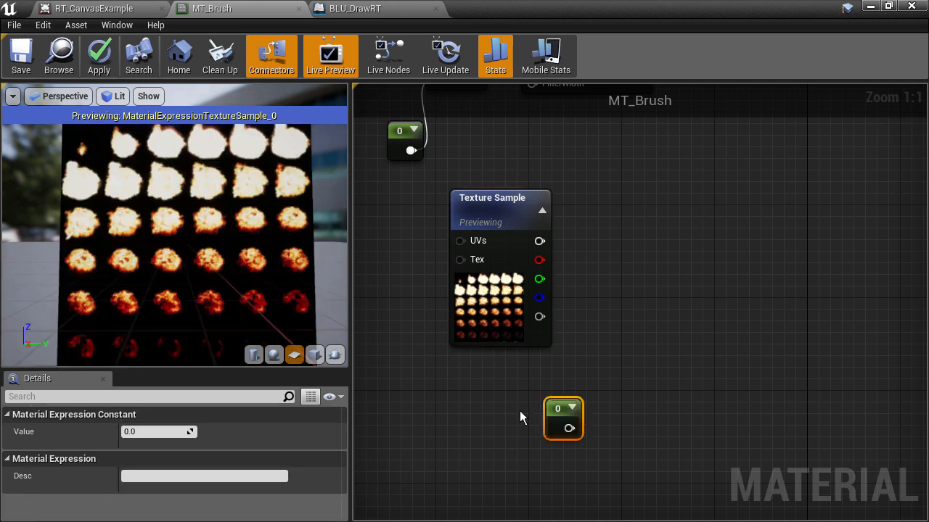
Step: Scale UVs by 1/6, offset by tile 2,1, and wire RGB to Emissive Color
type("6.0")
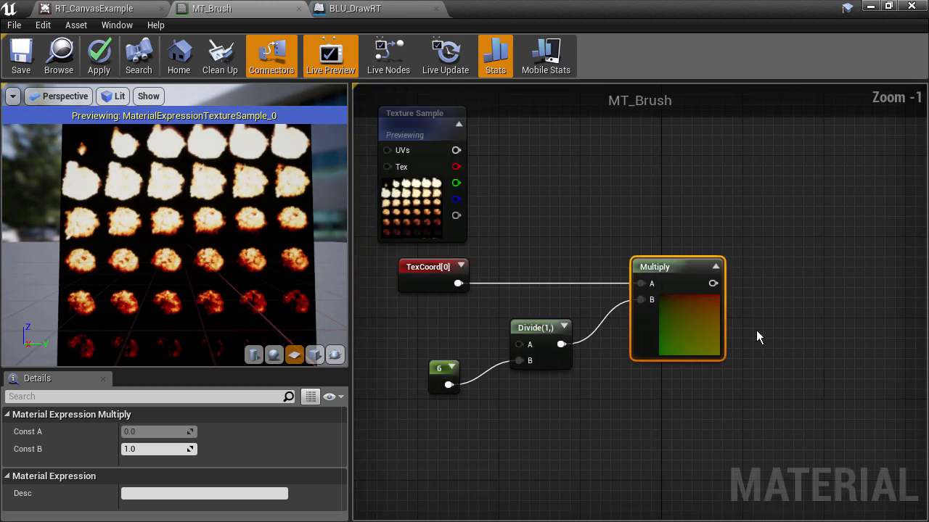
mouse_move(816, 288)
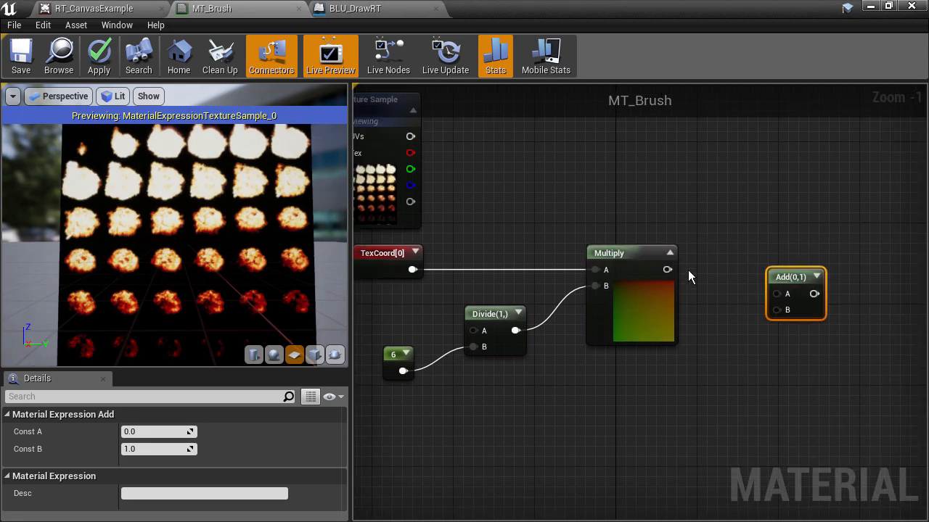
left_click_drag(796, 277, 774, 253)
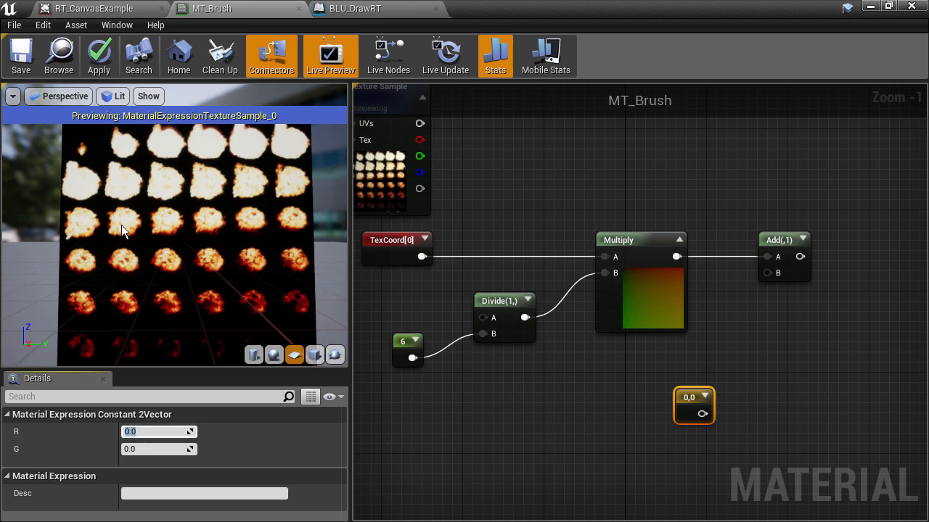
type("2")
left_click(158, 449)
type("1")
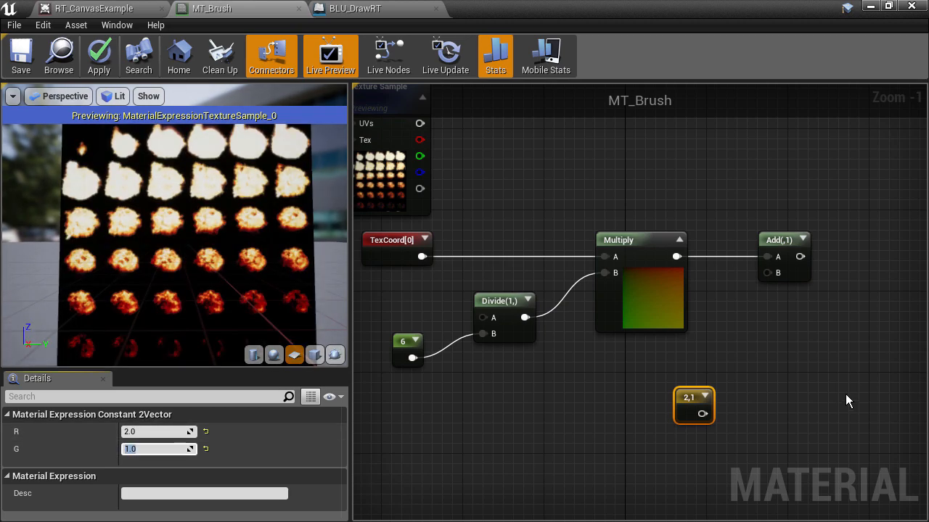
left_click_drag(693, 397, 644, 392)
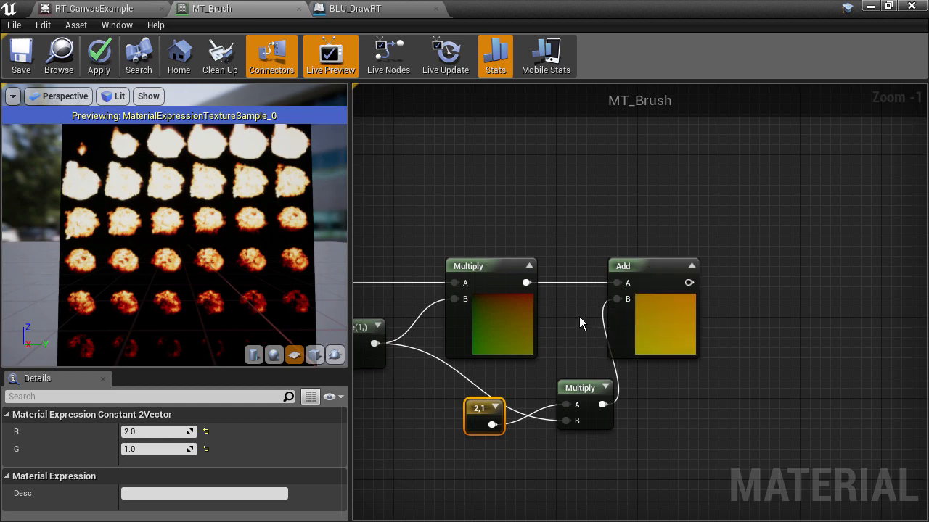
scroll("down", 3)
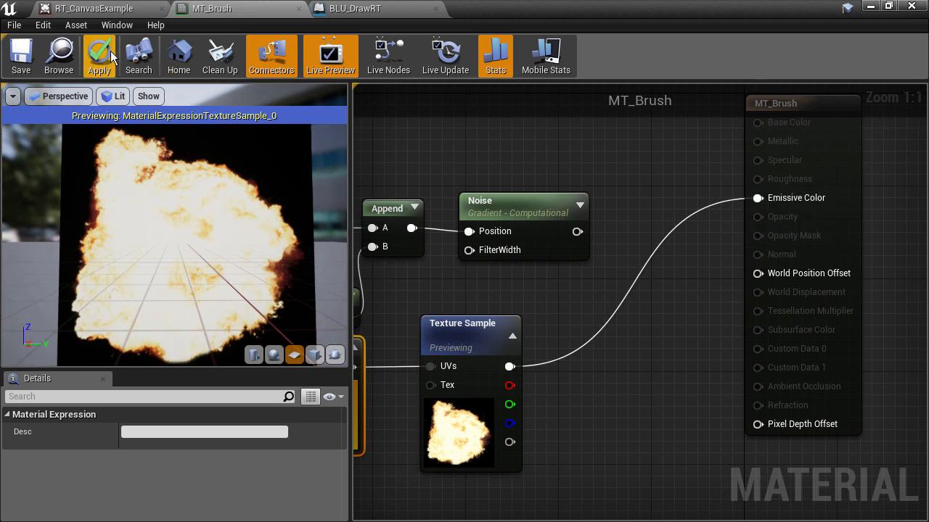
Step: Apply MT_Brush, redraw it into RT_CanvasExample, and return to the brush material
left_click(18, 52)
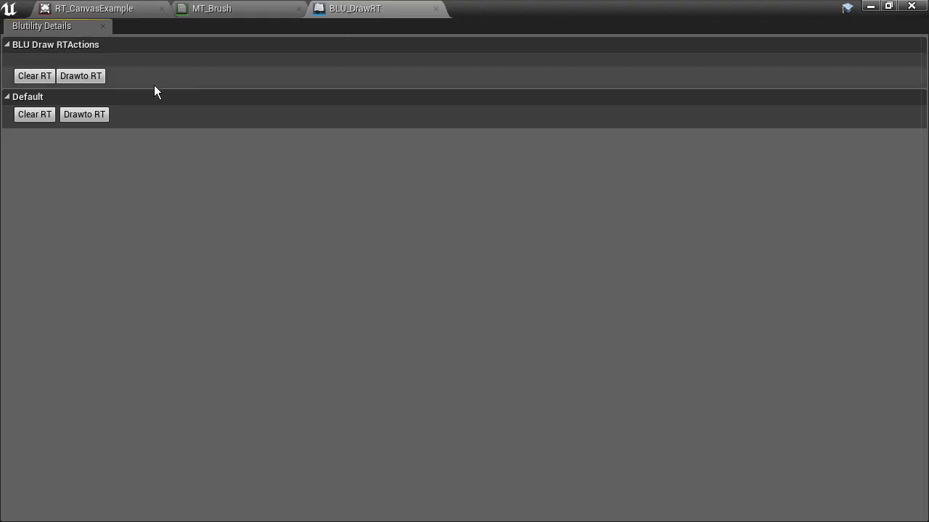
left_click(93, 8)
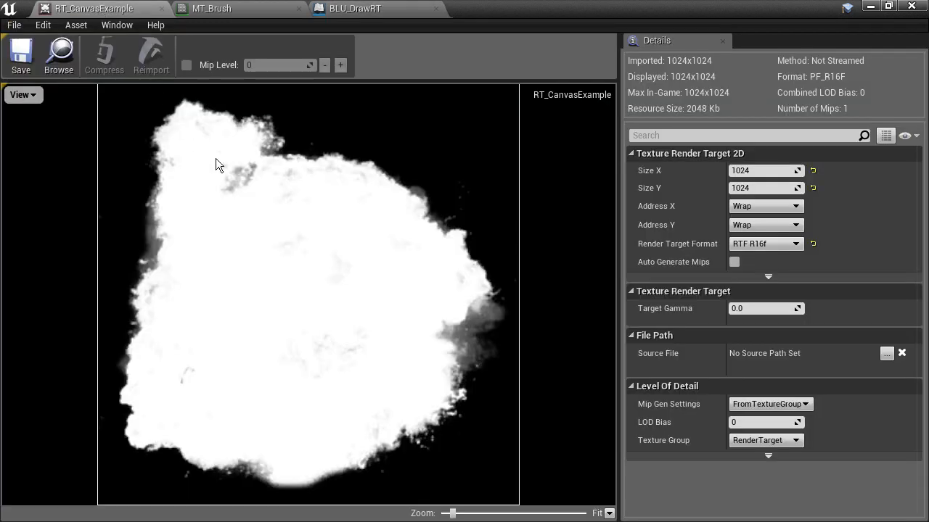
left_click(211, 9)
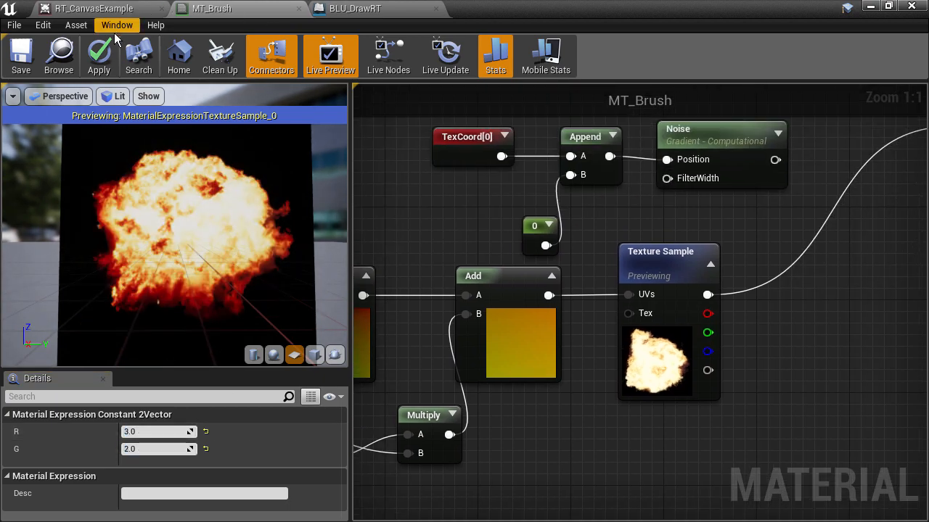
Step: Save RT_CanvasExample with RTF RGBA16f format, then select MT_Brush's Texture Sample node
left_click(93, 8)
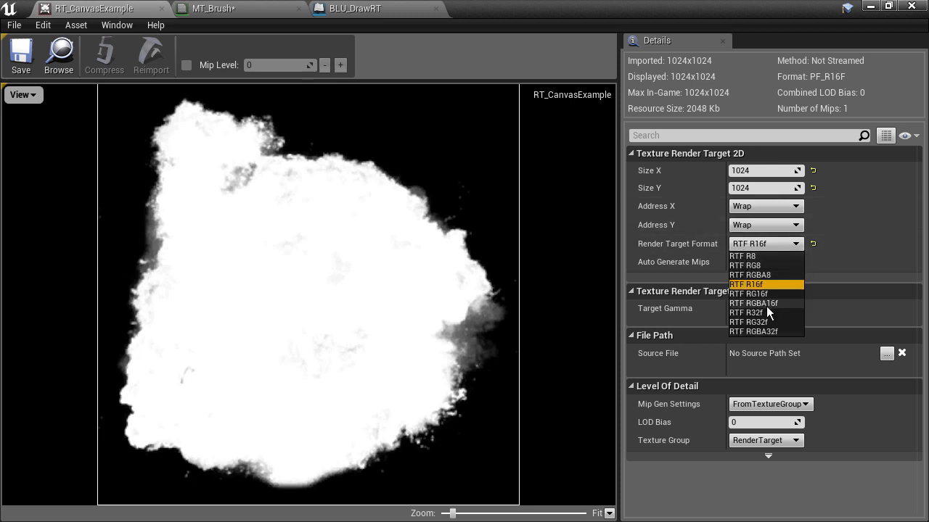
left_click(757, 304)
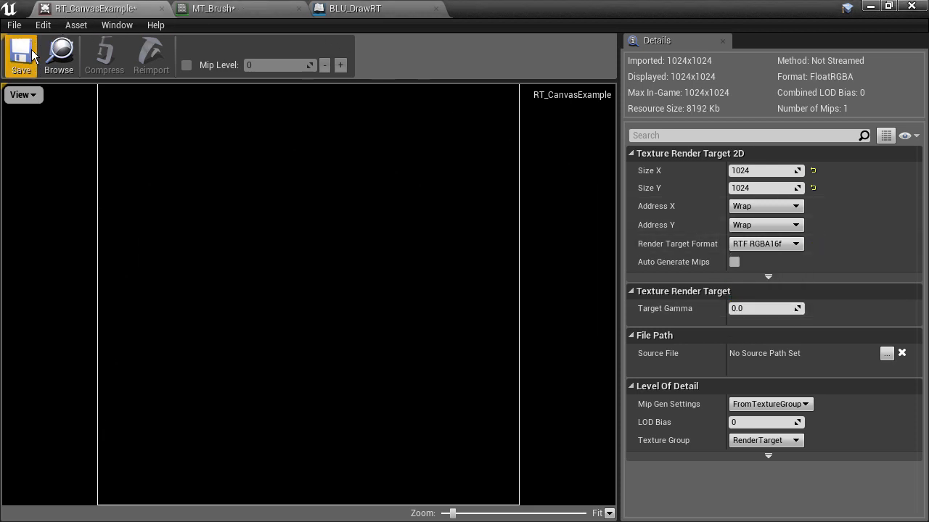
left_click(212, 8)
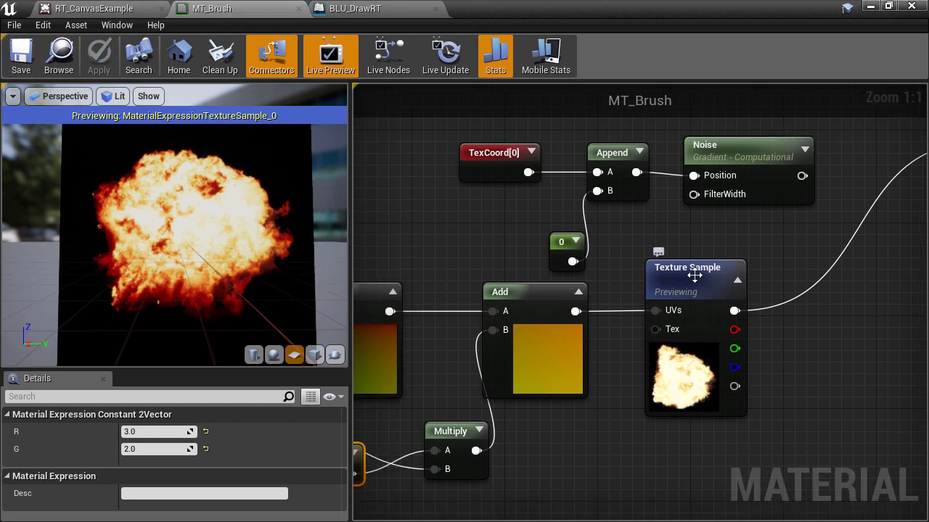
left_click(687, 268)
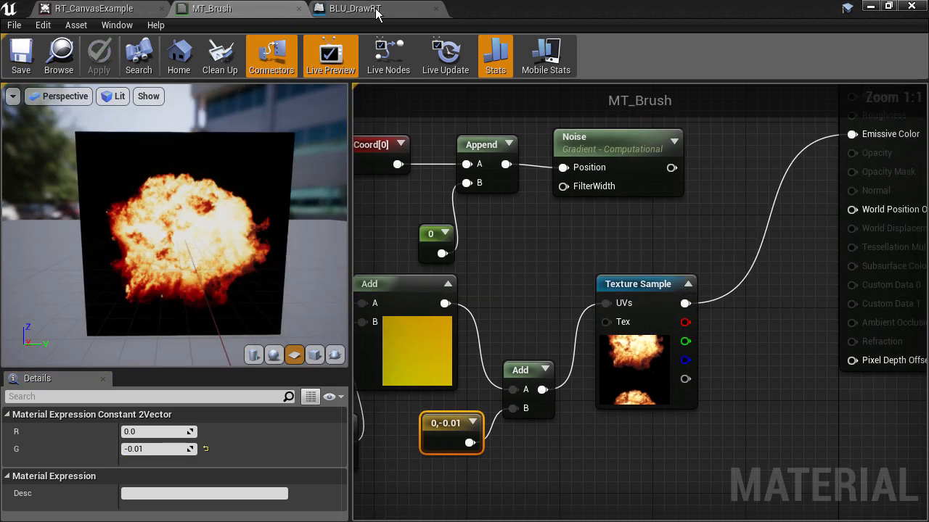
Step: Redraw the updated brush into RT_CanvasExample from the BLU_DrawRT tab
left_click(358, 9)
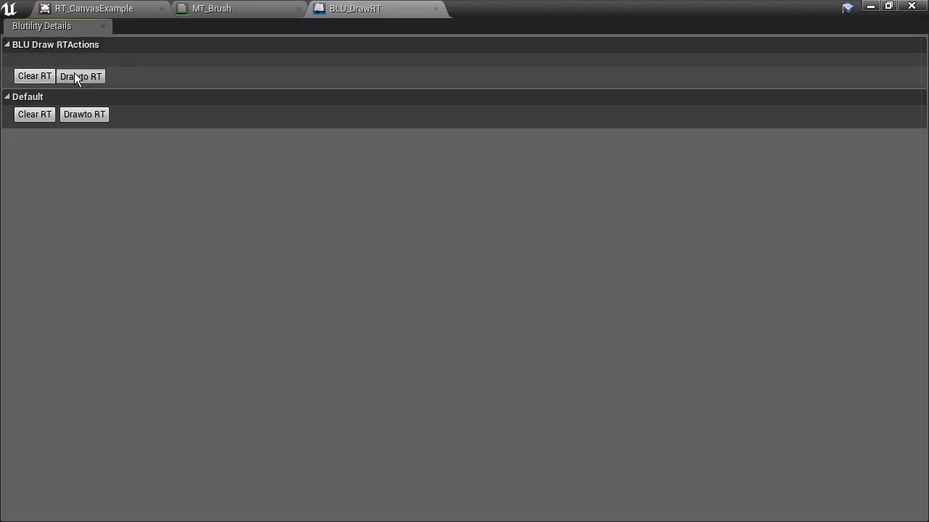
left_click(87, 8)
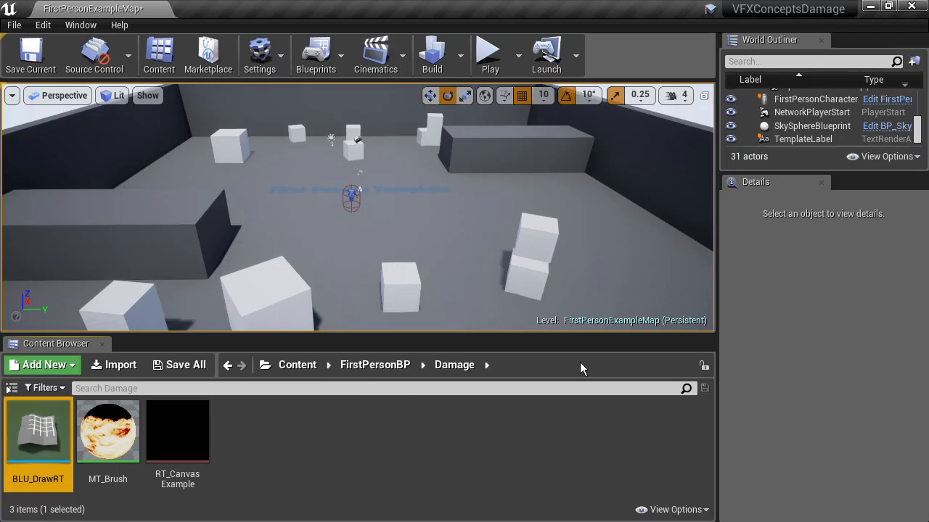
Step: Create the static texture RT_CanvasExample_Tex from RT_CanvasExample's context menu
right_click(177, 431)
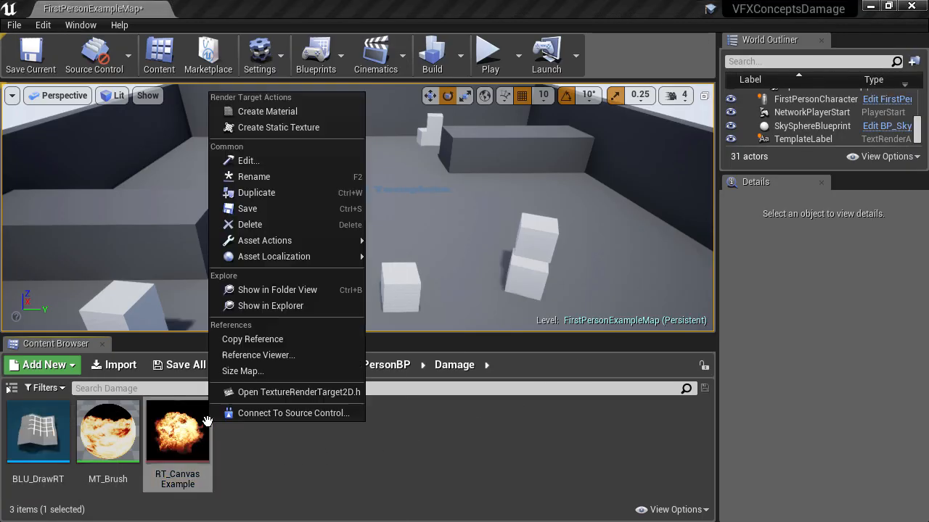
mouse_move(279, 127)
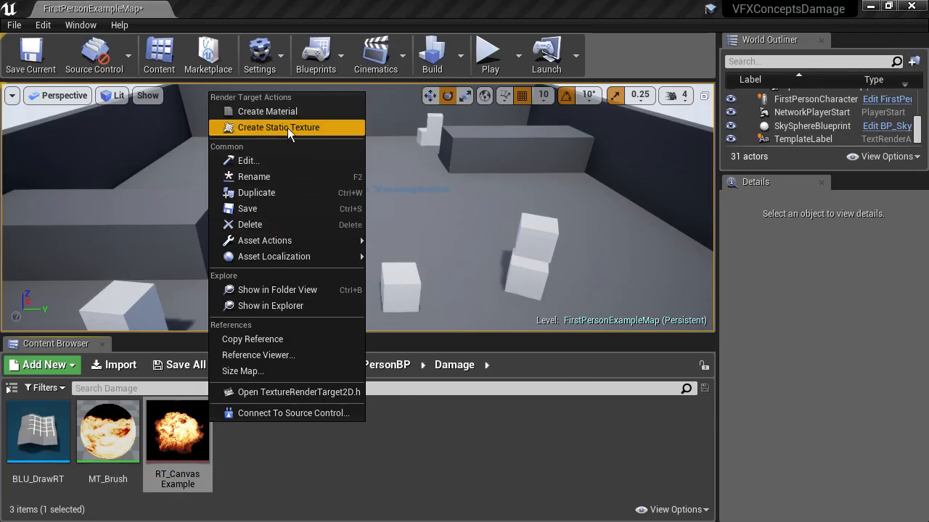
left_click(279, 127)
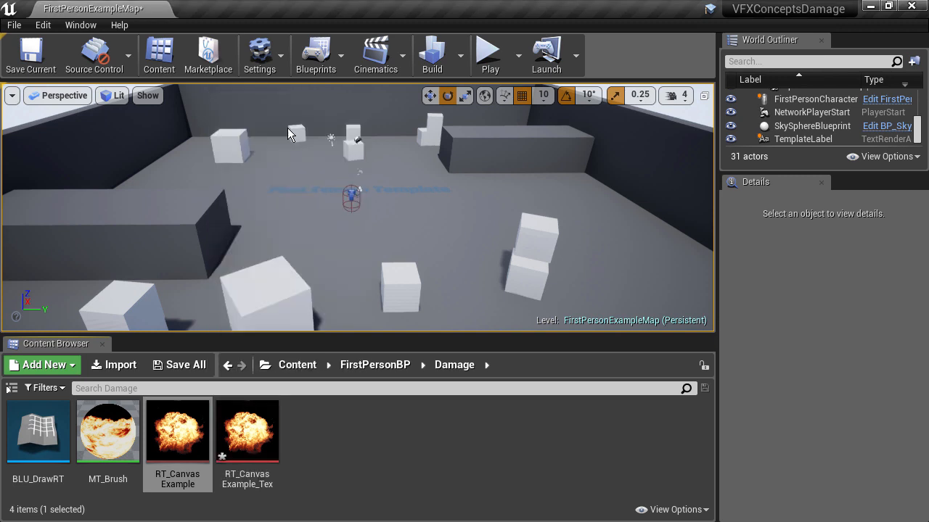